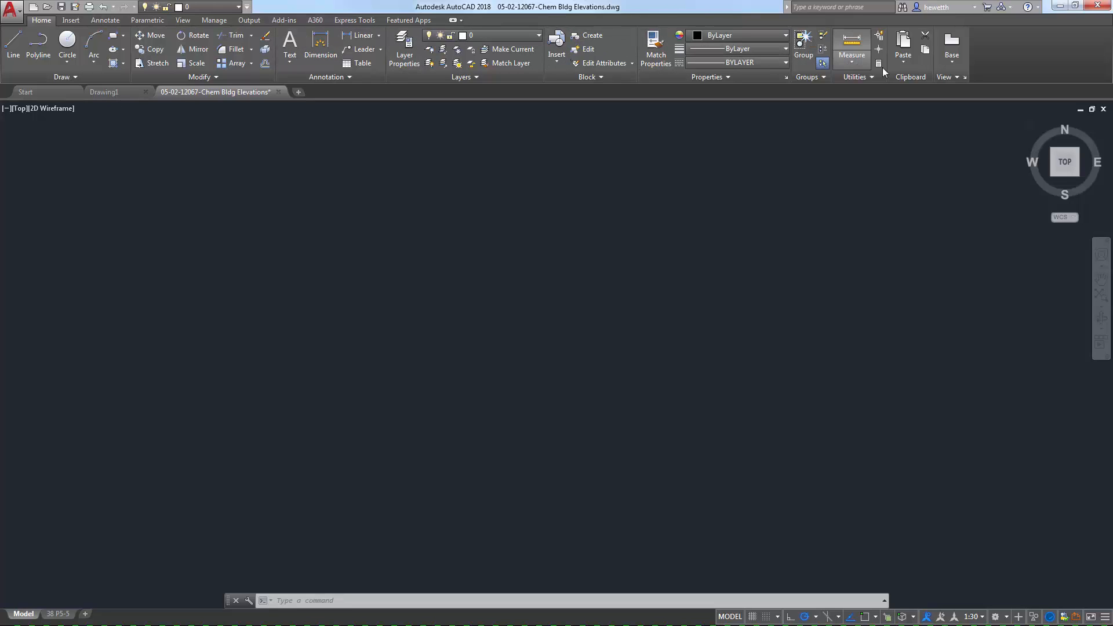
mouse_move(990, 76)
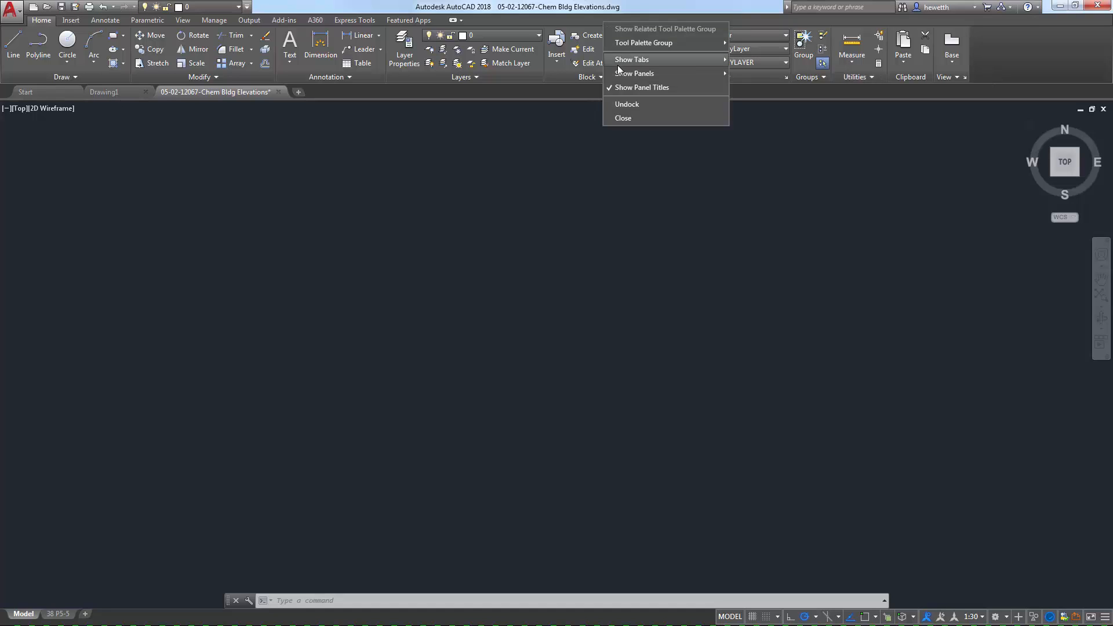
Step: Browse the Insert, Annotate and Manage ribbon tabs, ending back on Annotate
click(627, 104)
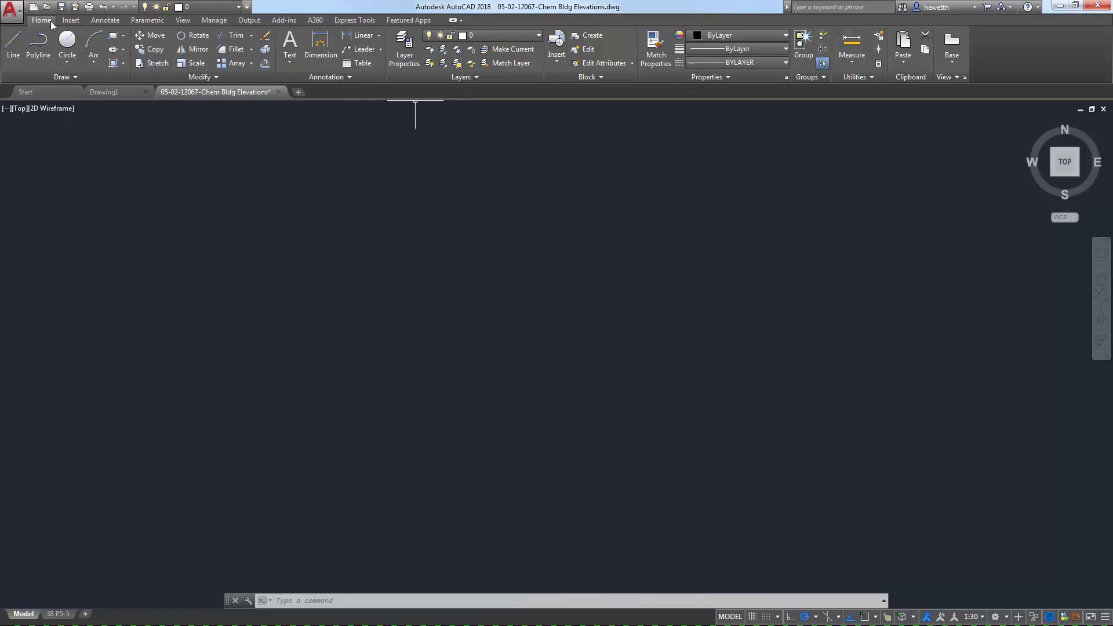
click(71, 19)
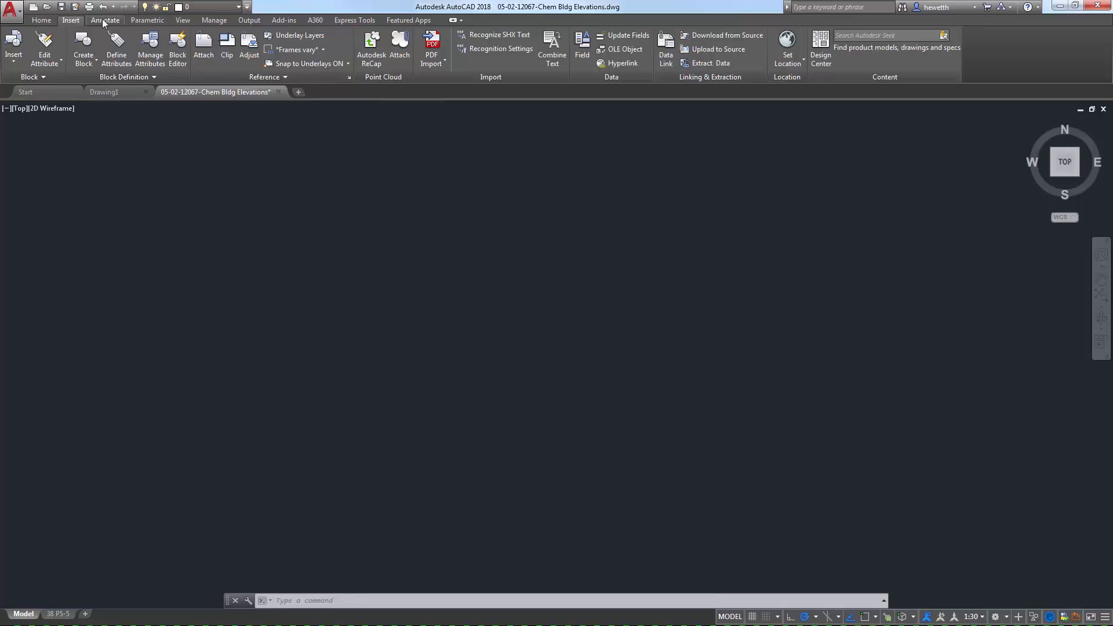
click(104, 21)
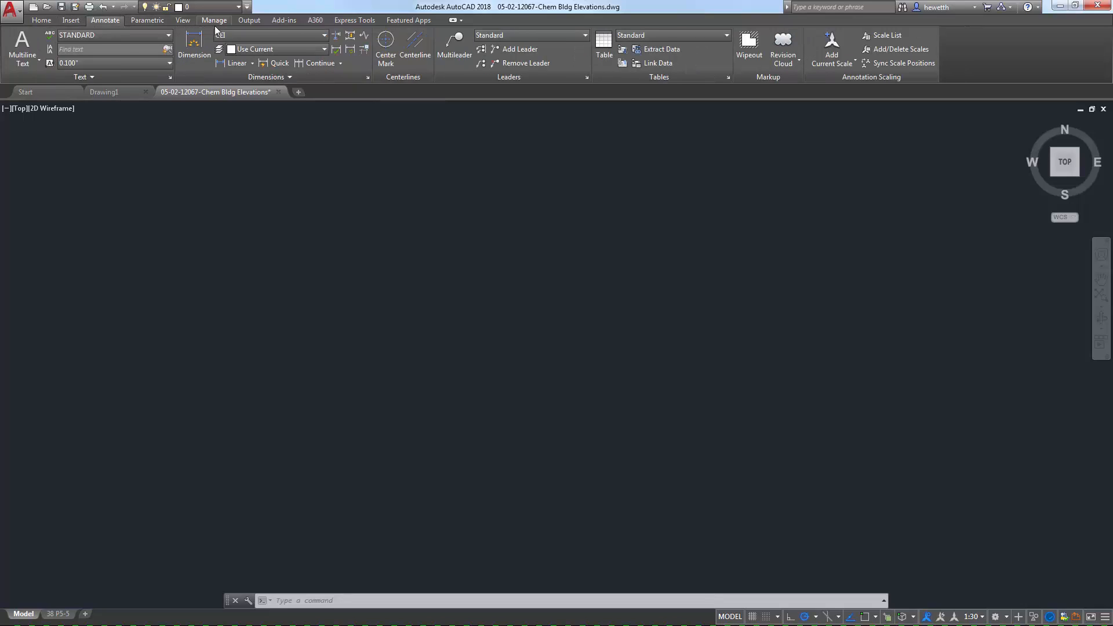
click(214, 20)
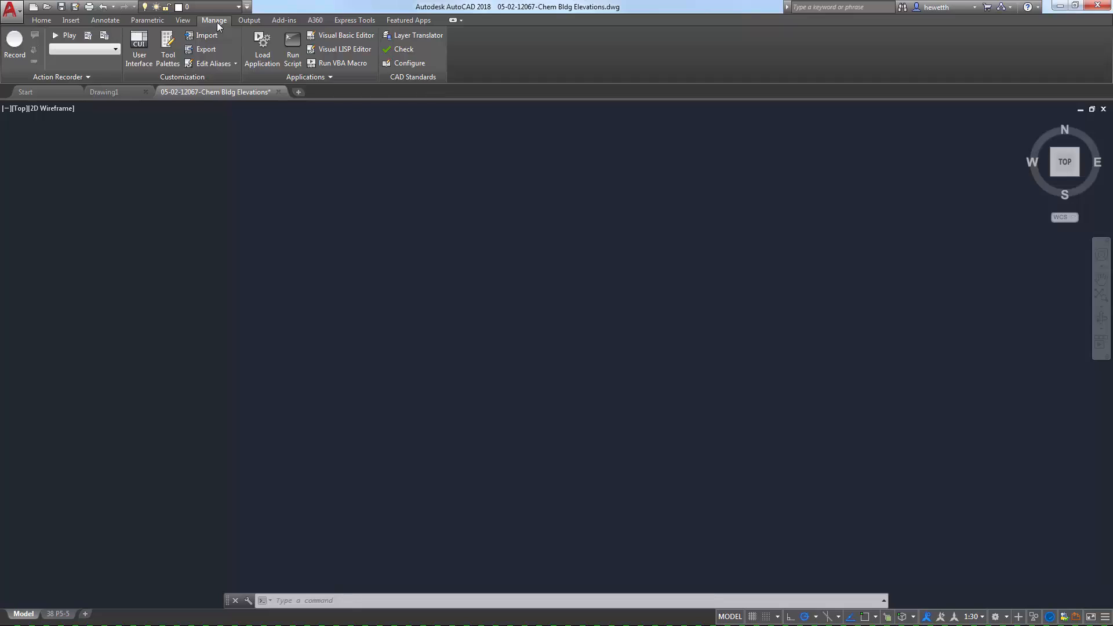
click(105, 21)
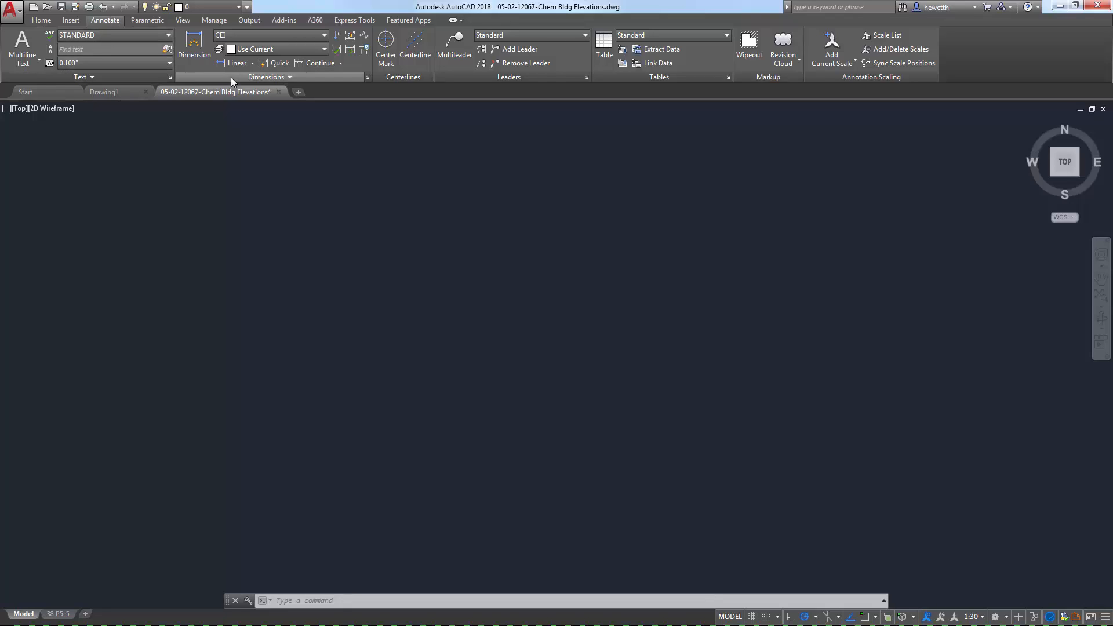
mouse_move(663, 81)
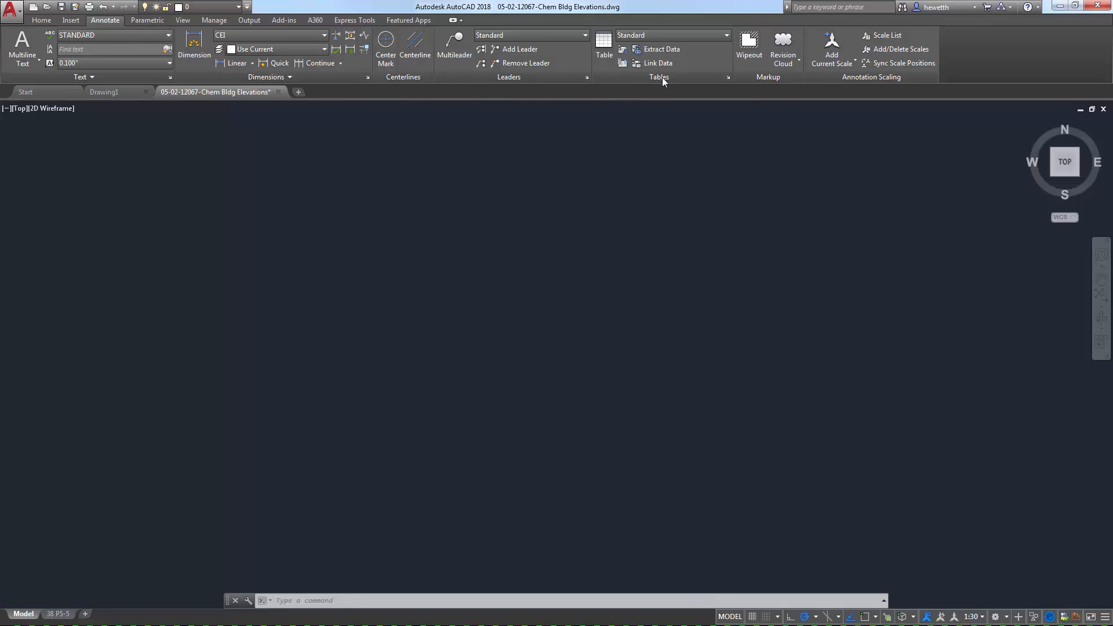
mouse_move(657, 83)
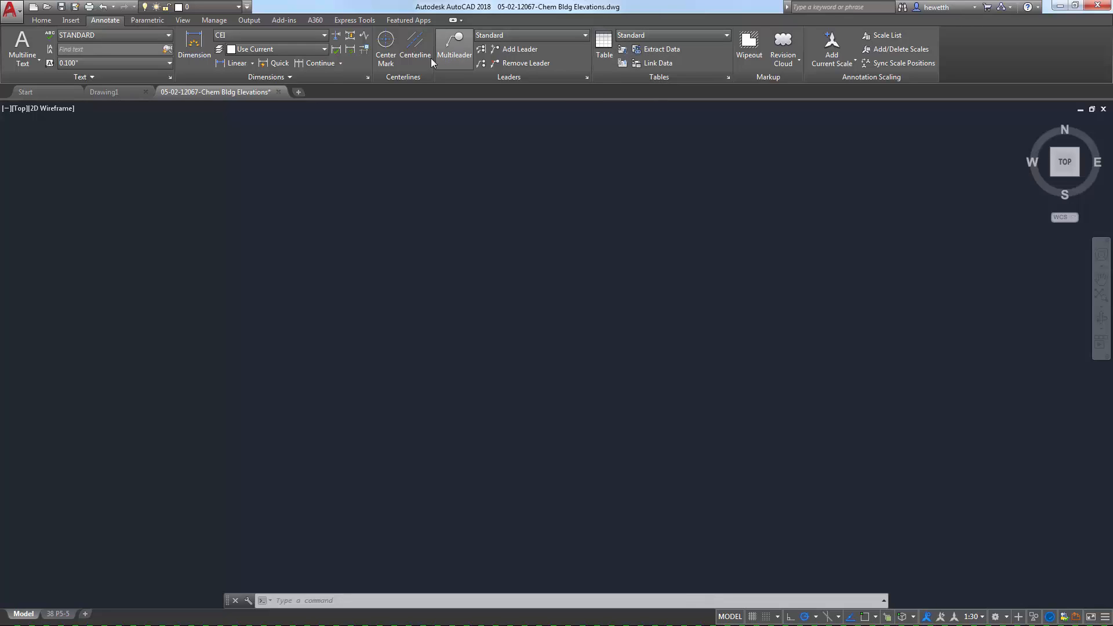
Step: Review the Dimension Style Manager confirming CEI as current style, then close it
click(269, 77)
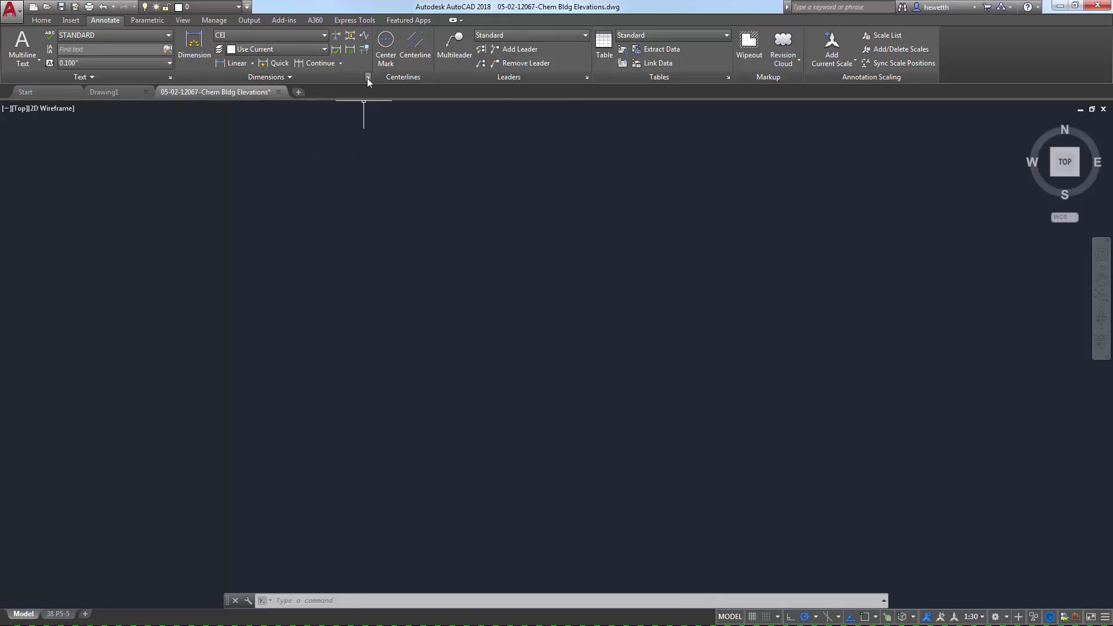
click(366, 77)
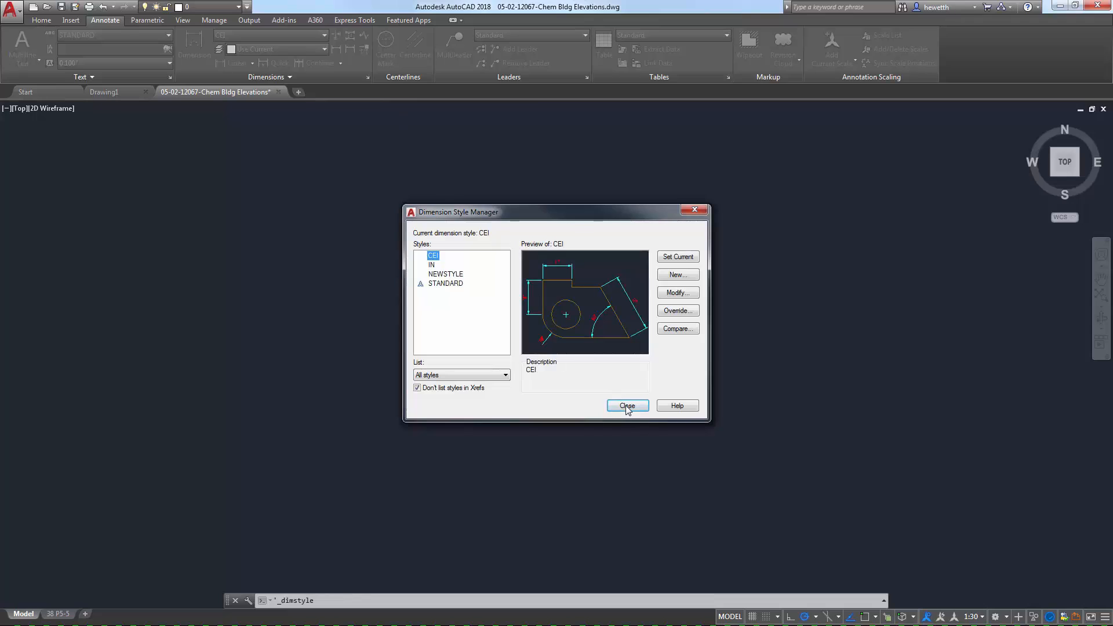
click(627, 406)
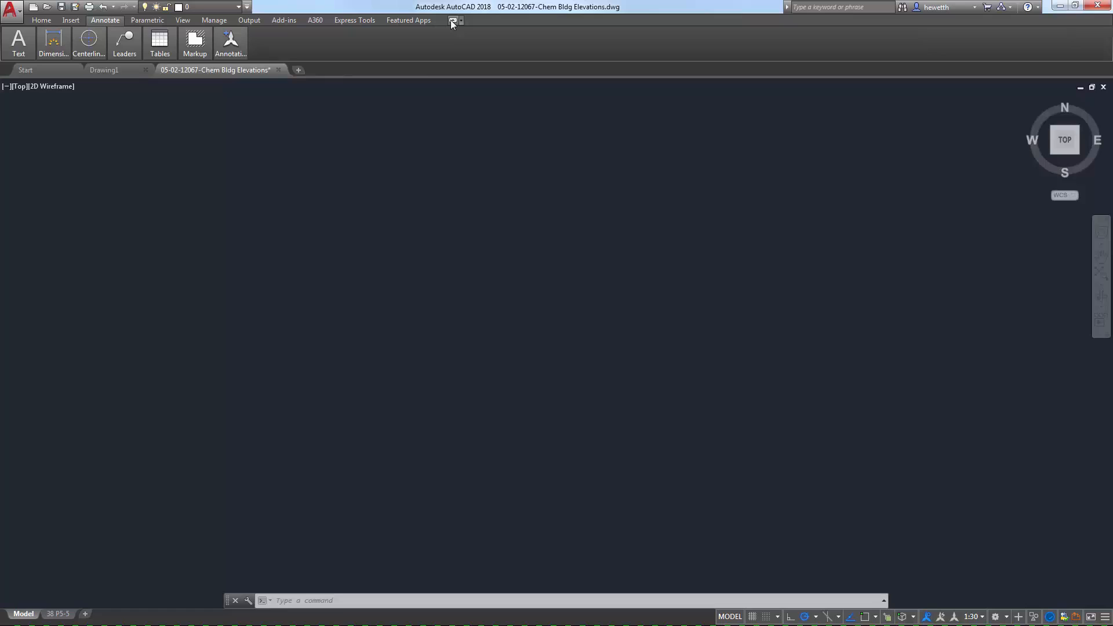
Step: Cycle the ribbon through tab-names-only and minimize states, ending fully expanded
click(449, 20)
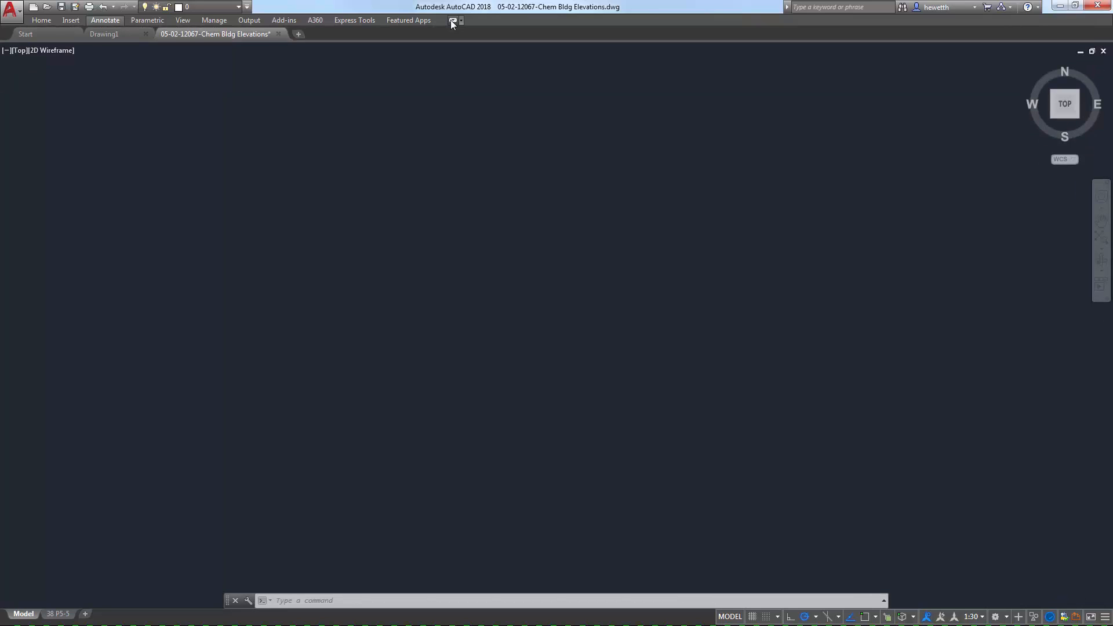
click(450, 21)
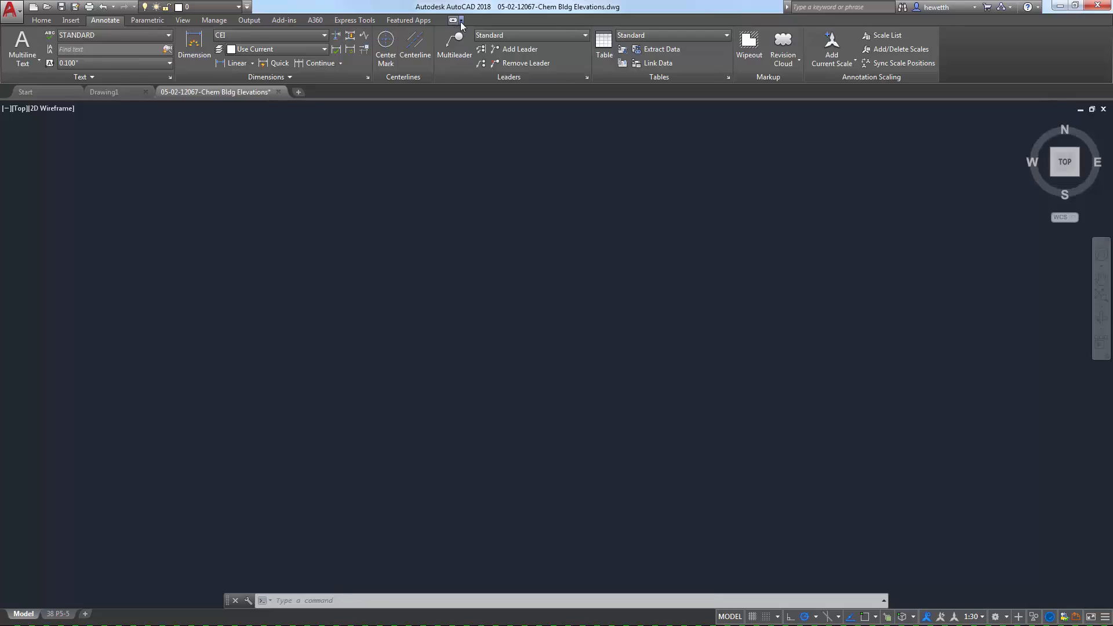
click(461, 21)
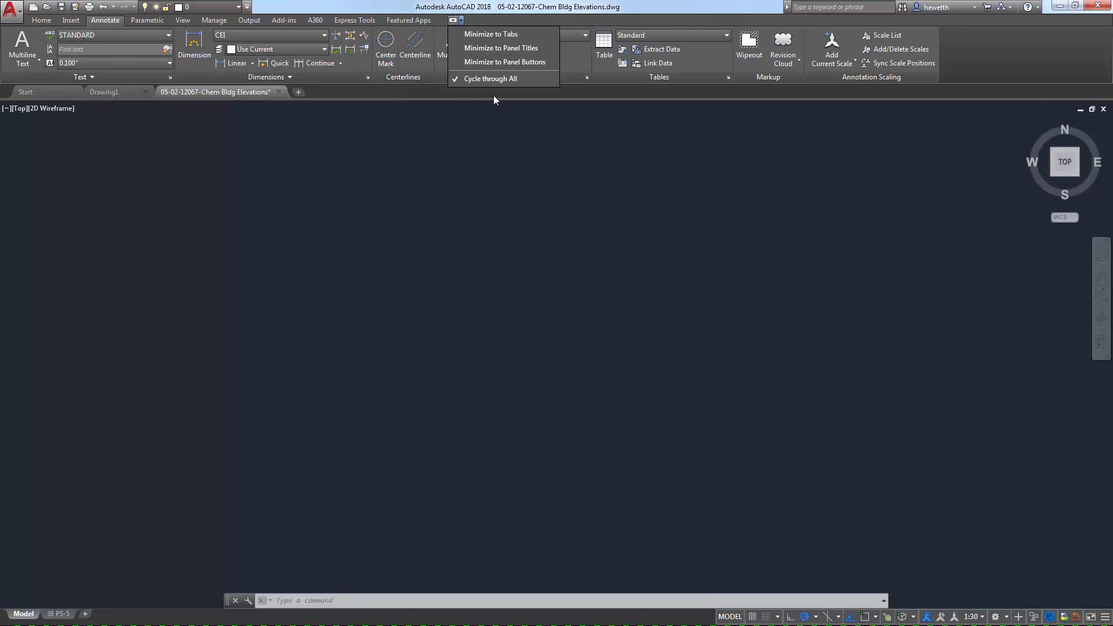
mouse_move(487, 101)
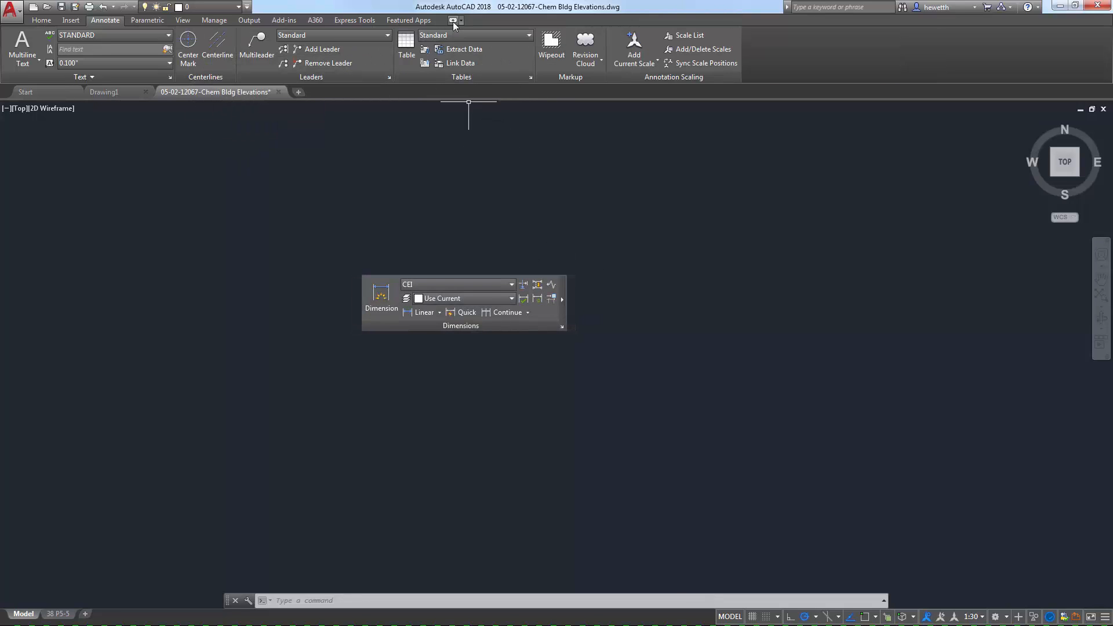
click(450, 21)
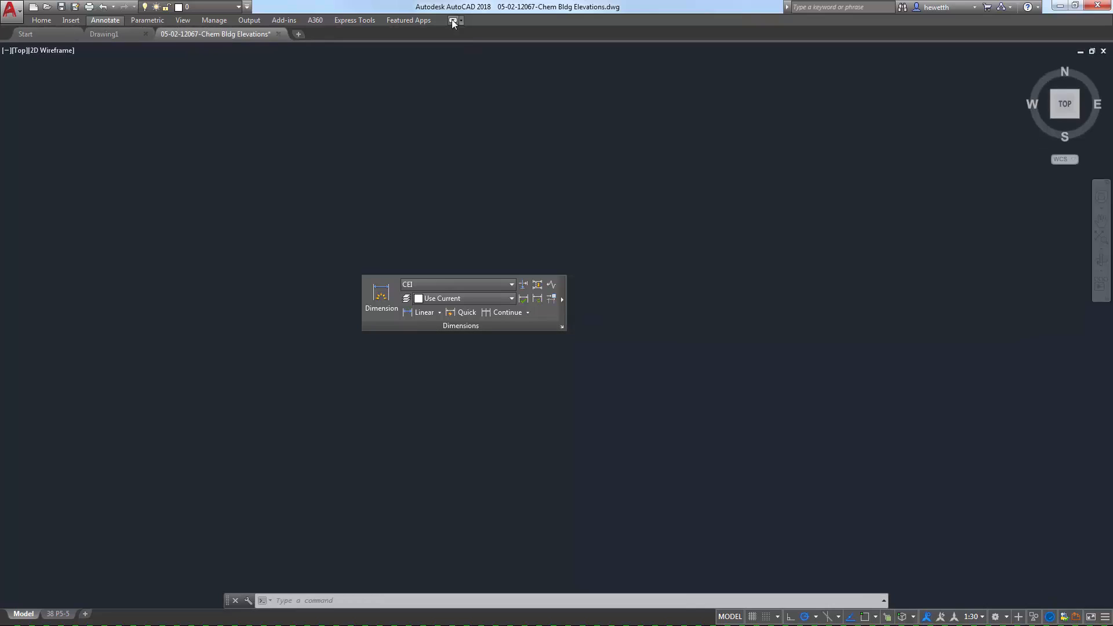
click(450, 21)
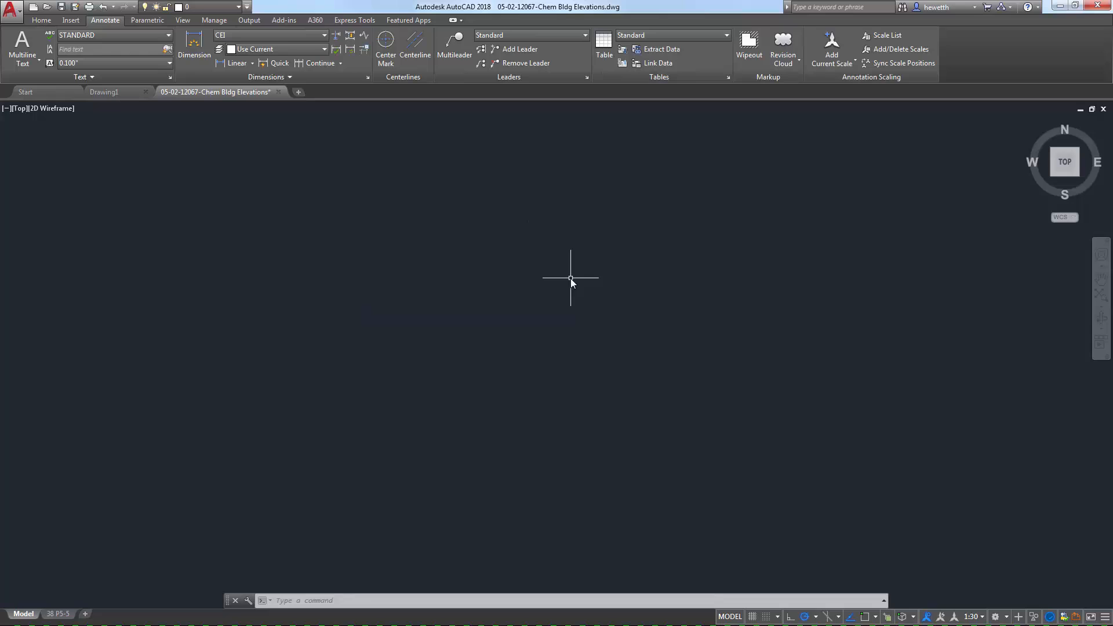
mouse_move(77, 587)
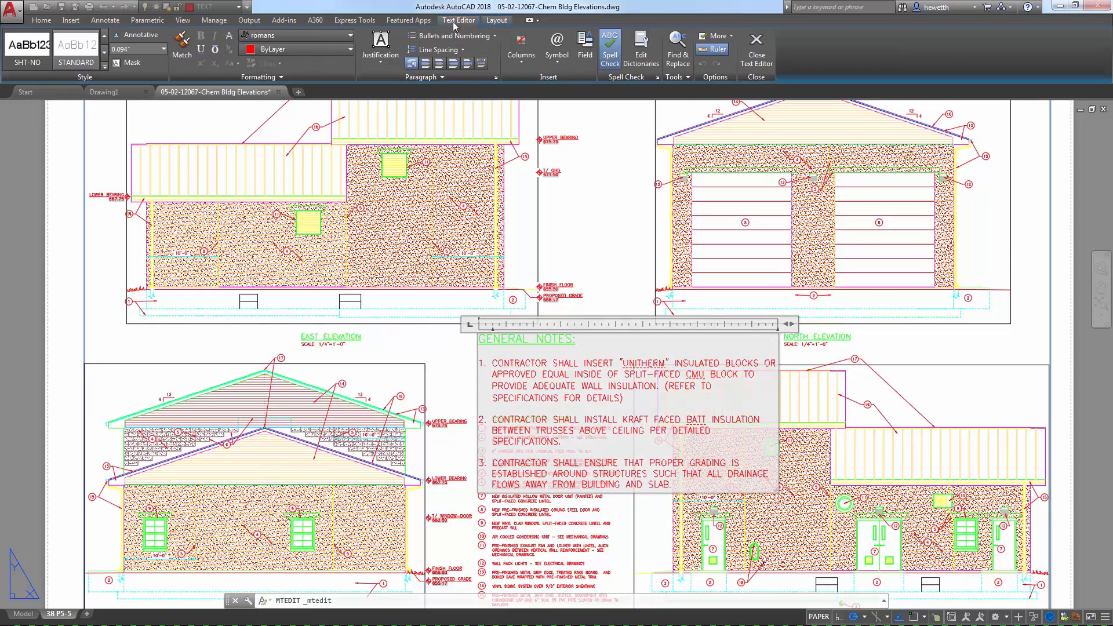
mouse_move(543, 158)
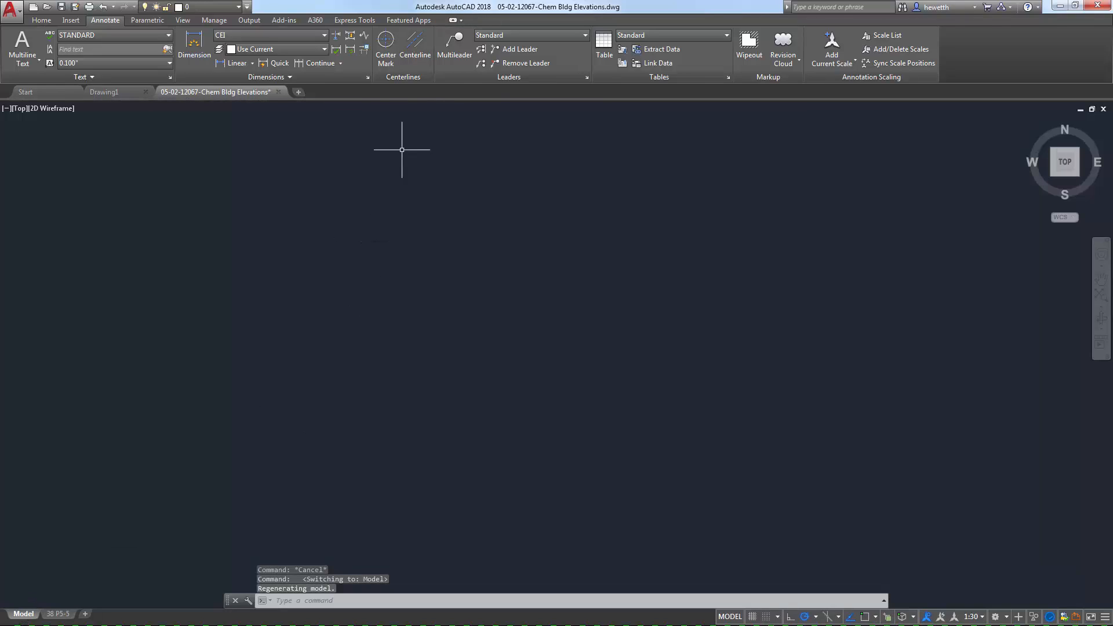
Step: Launch the Customize User Interface editor with the CUI command
text(CUI)
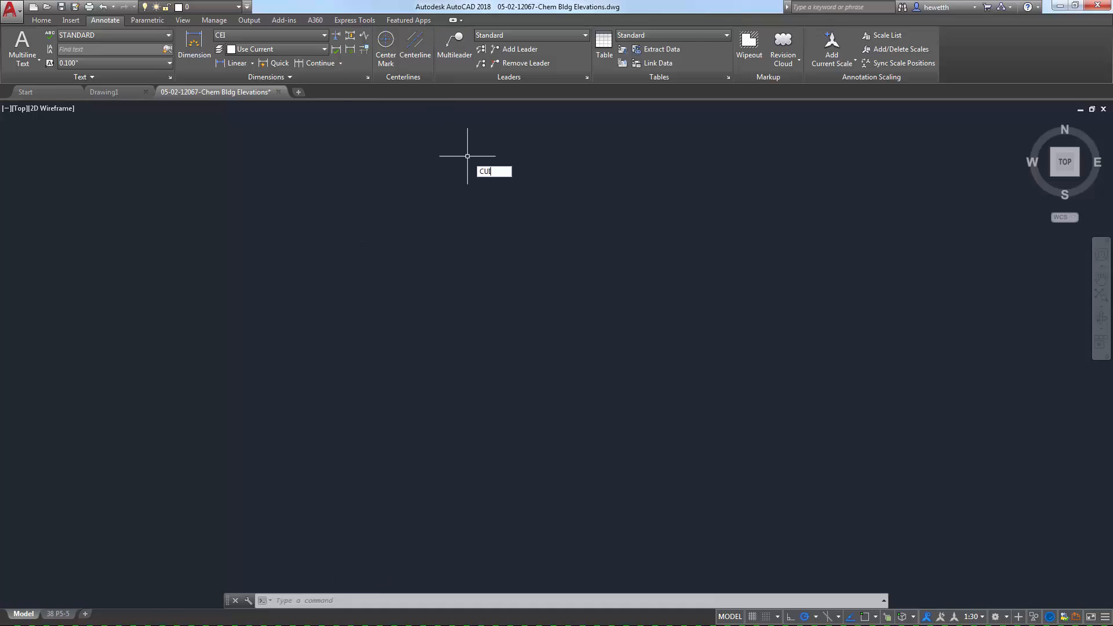
key(Enter)
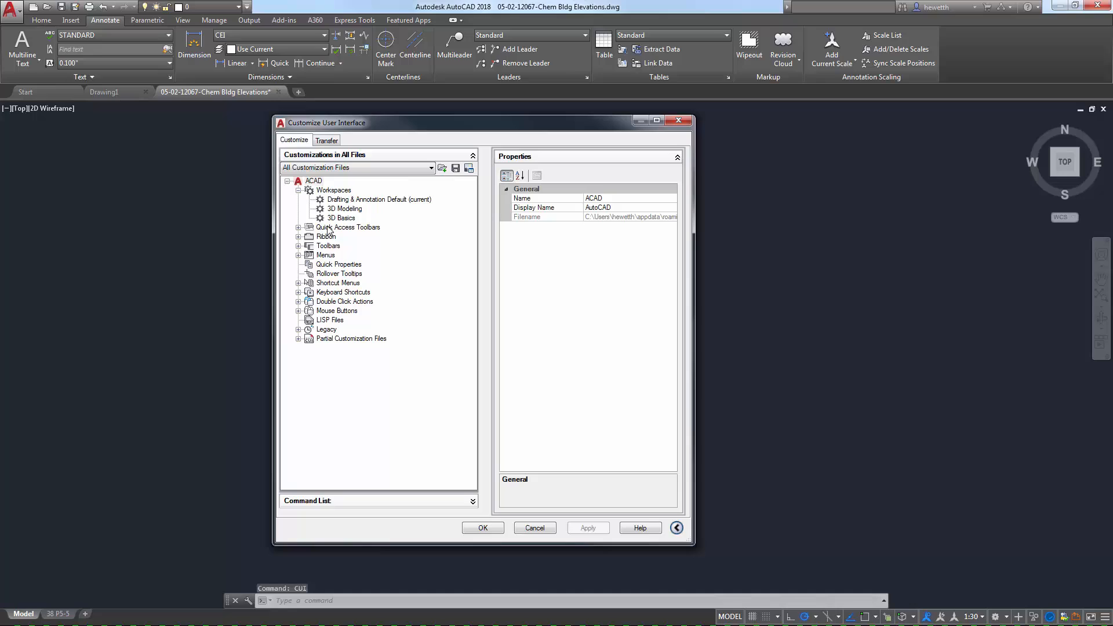
Step: Expand the Ribbon node, inspect Block selected and first contextual tab states, then collapse them
click(298, 237)
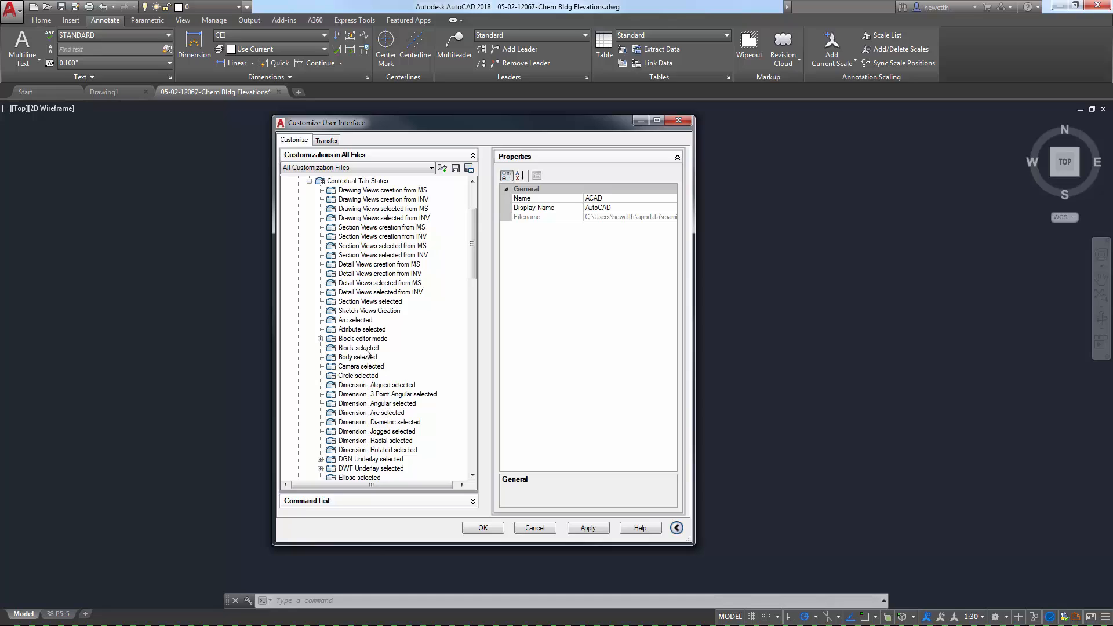
click(358, 348)
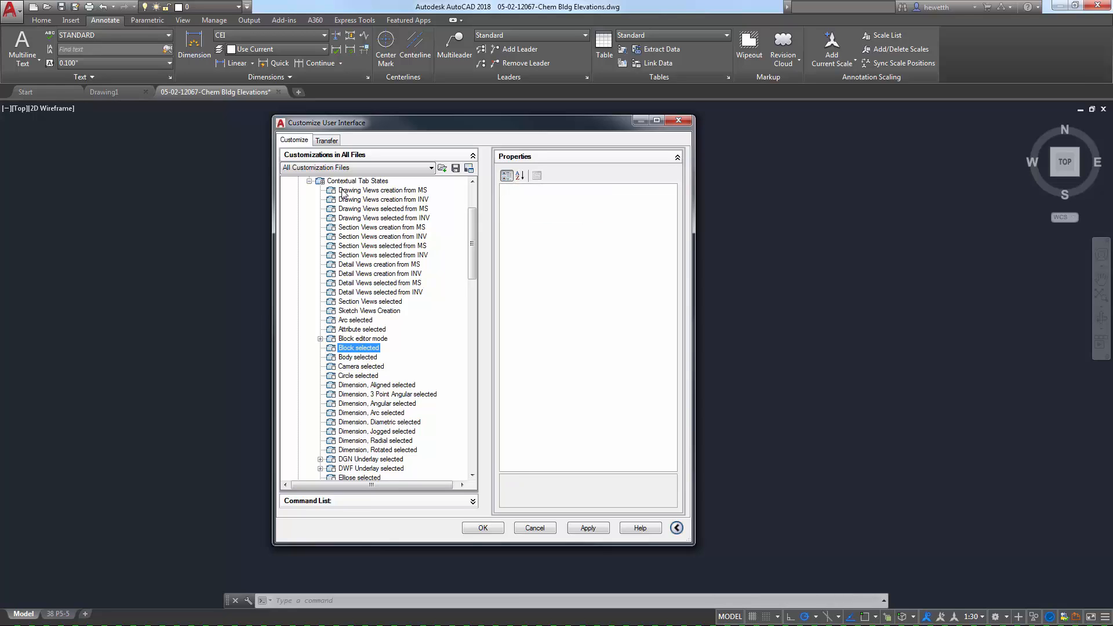
click(383, 190)
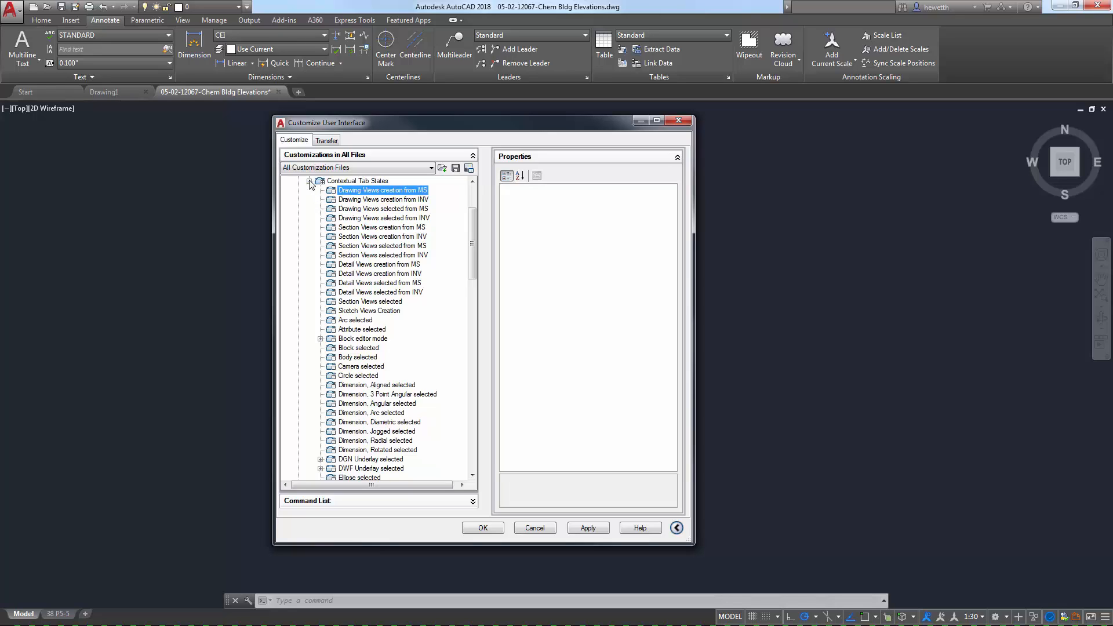
click(325, 237)
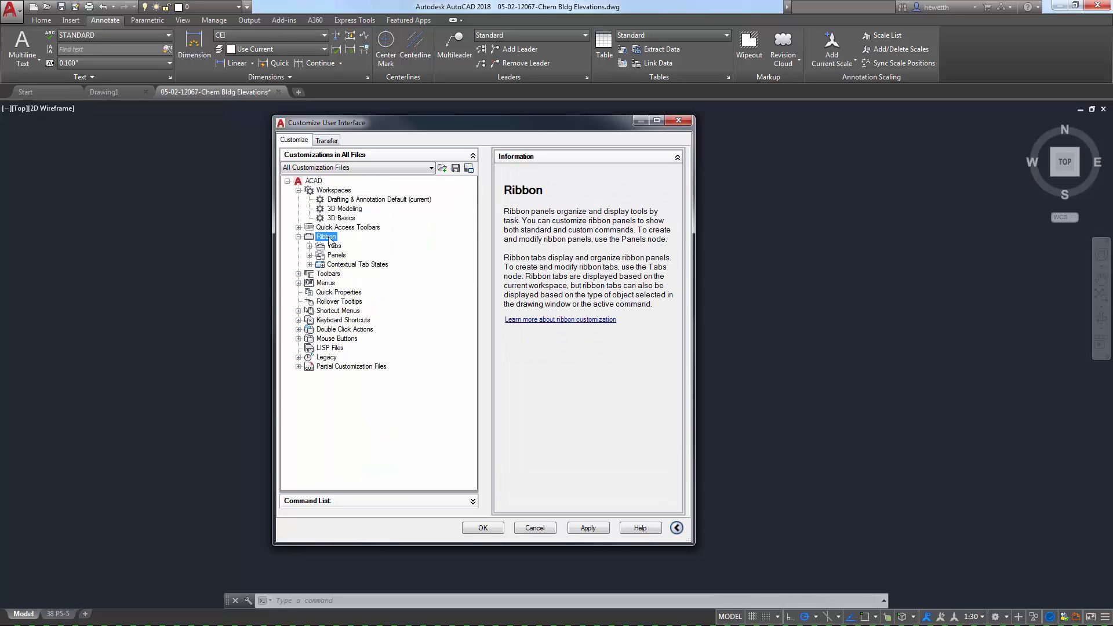
Step: Browse the Home - 2D tab definition, then expand Annotate - Markup panel and show its context menu
click(310, 246)
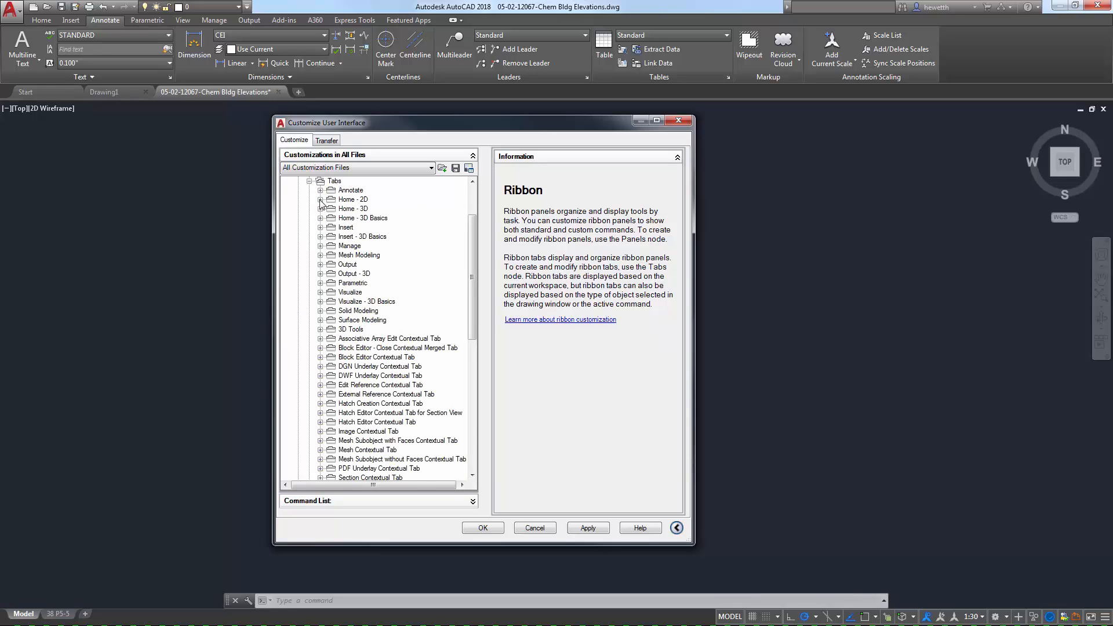
click(320, 200)
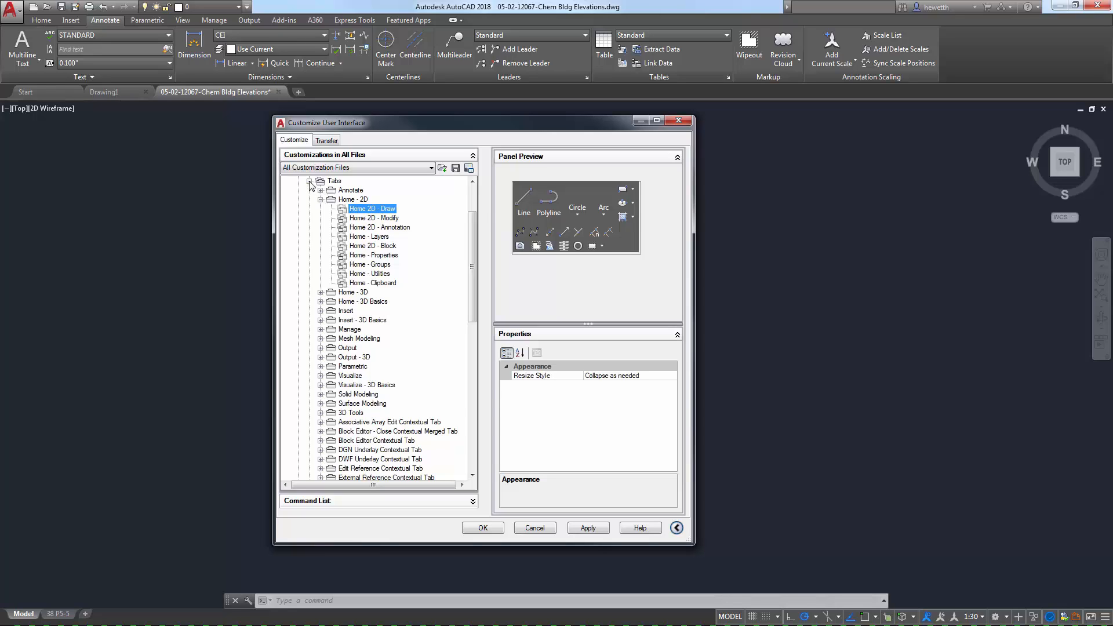
click(312, 180)
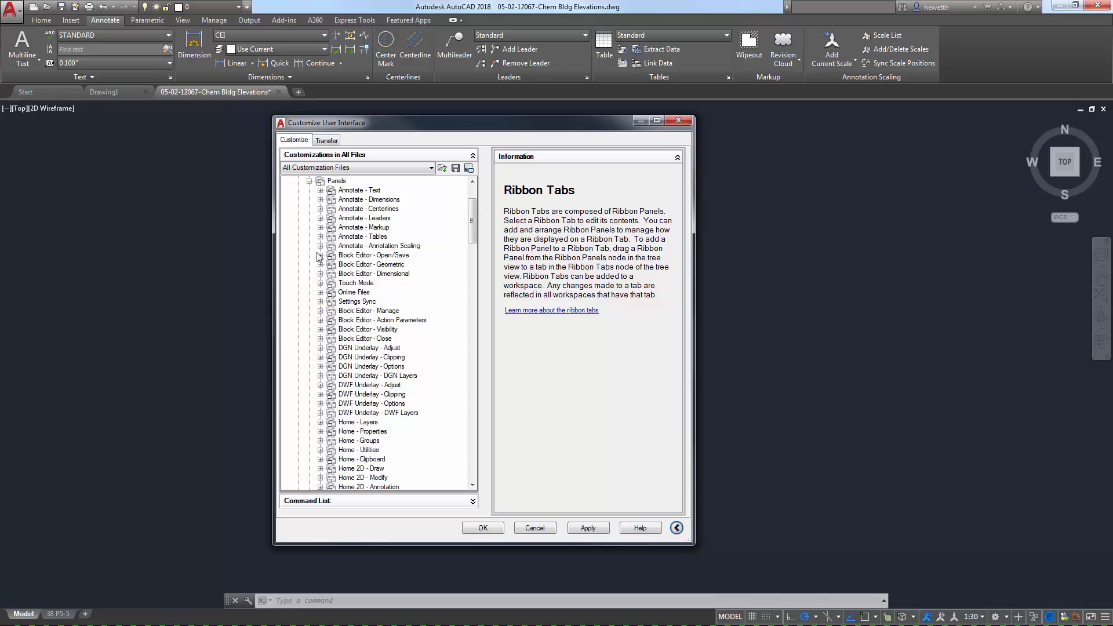
click(321, 227)
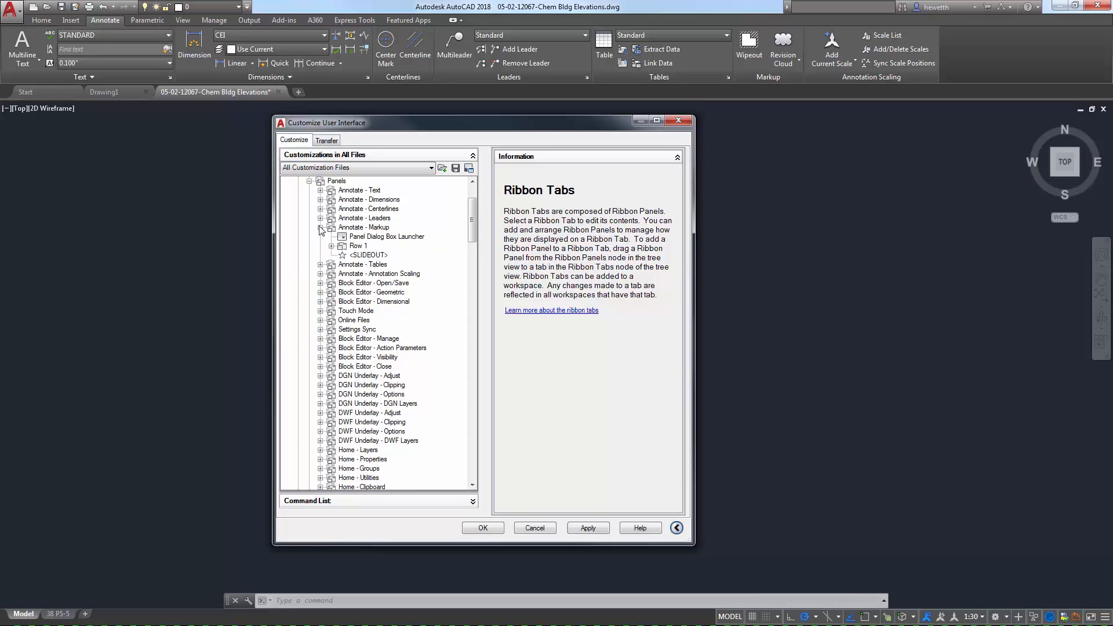
right_click(365, 227)
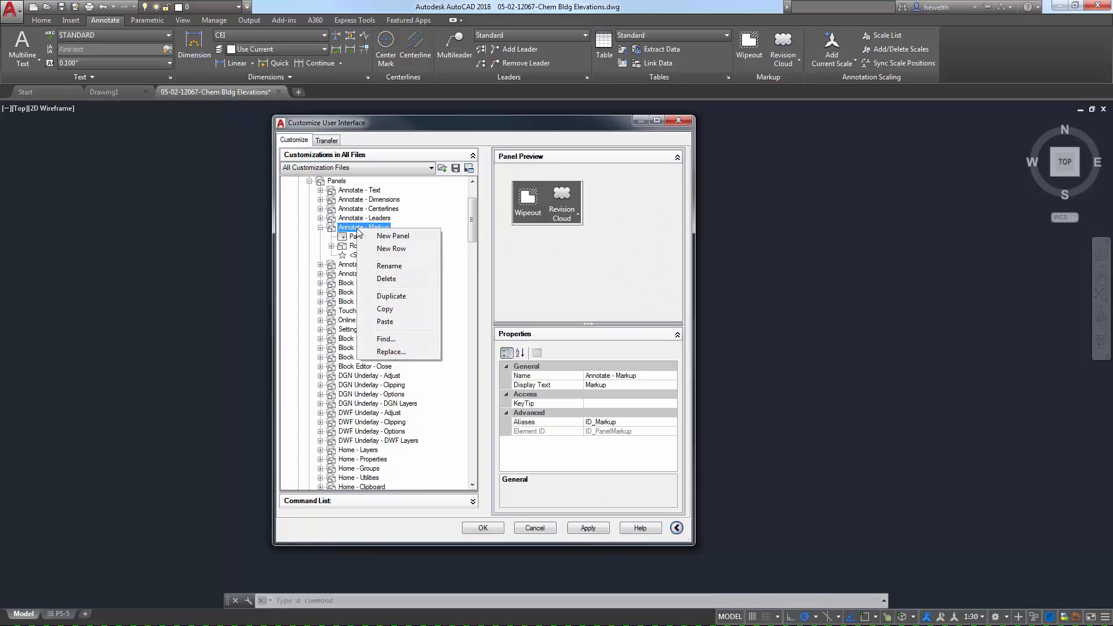